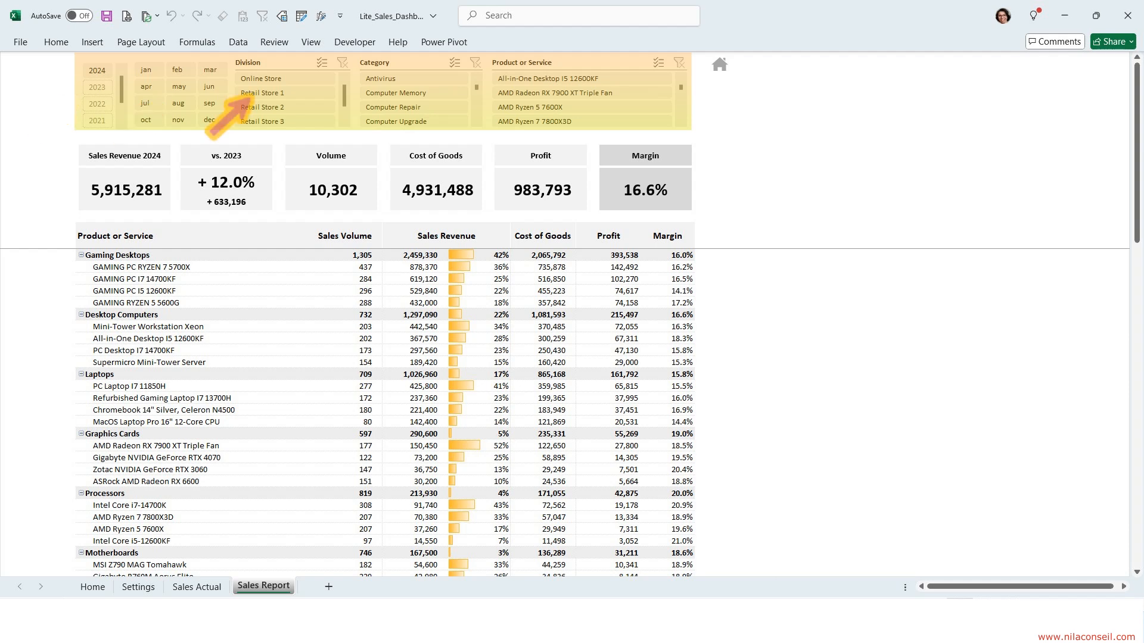
{"action": "mouse_move", "coordinate": [536, 121]}
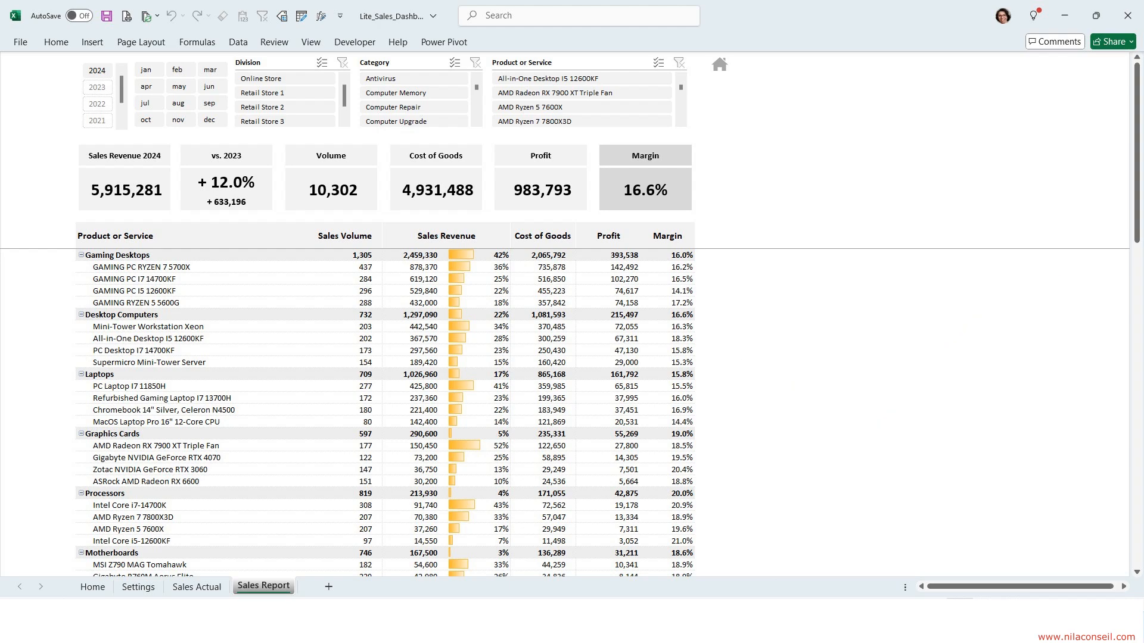
Step: Switch to the Settings lists sheet, then bring up the Sales Actual Data transactions sheet
{"action": "left_click", "coordinate": [138, 586]}
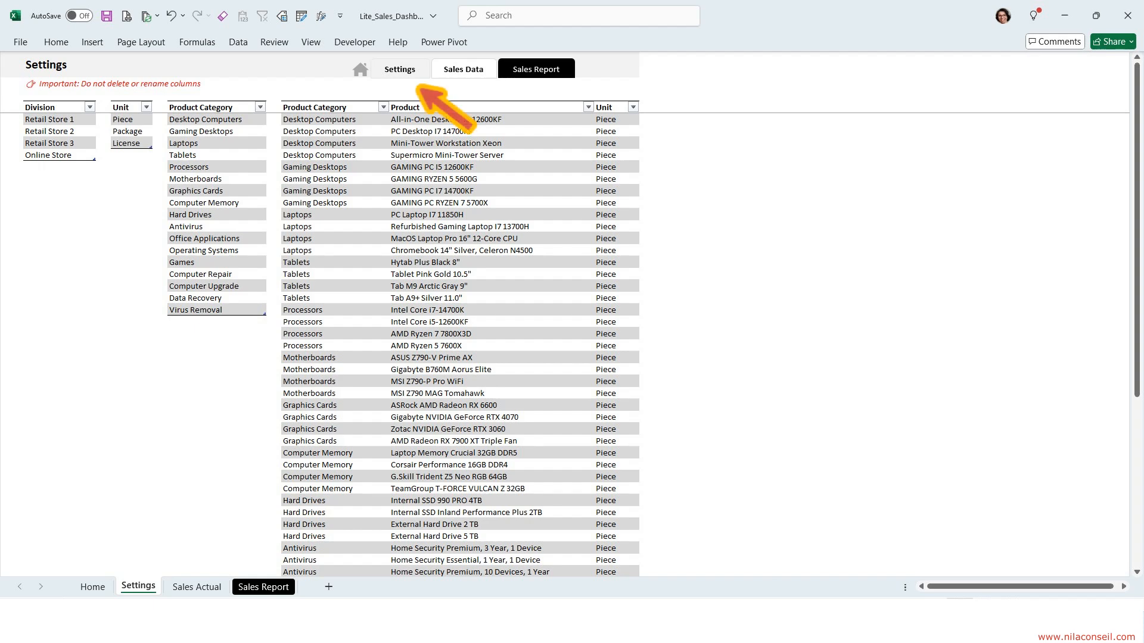
{"action": "left_click", "coordinate": [463, 68]}
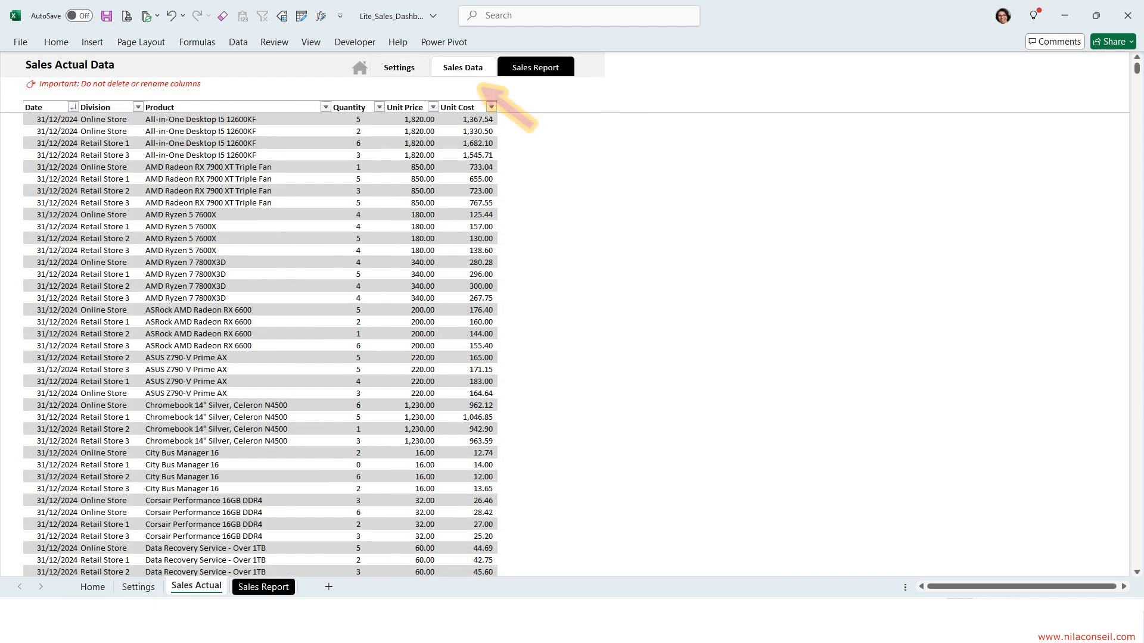